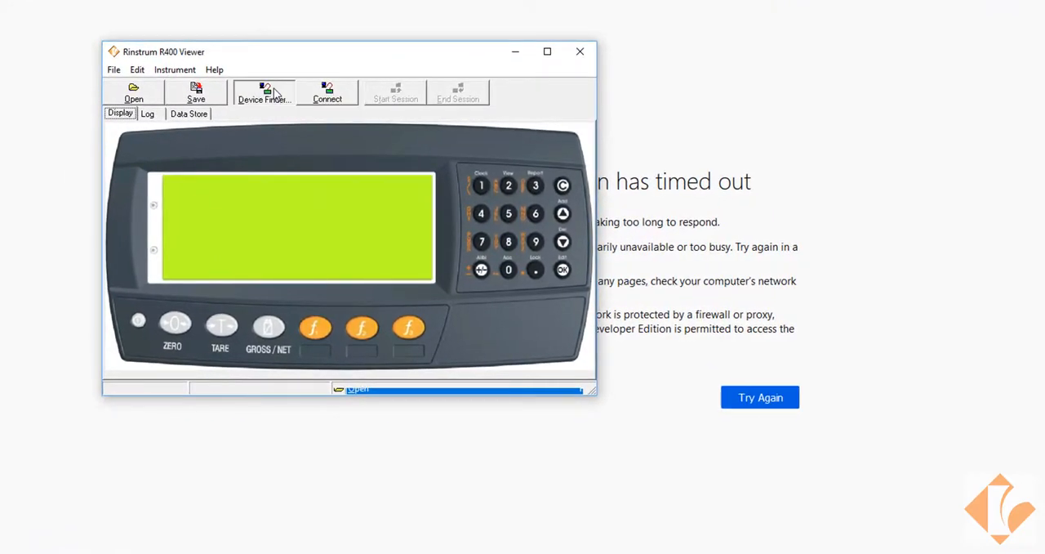
Run Device Finder and select the weighing indicator from the Network Devices list.
left_click(261, 91)
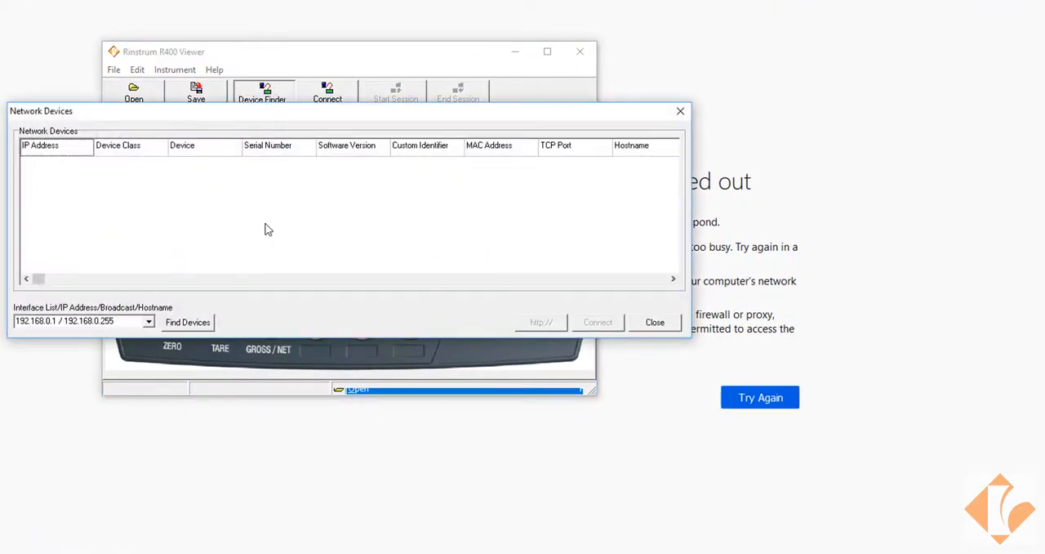
left_click(188, 322)
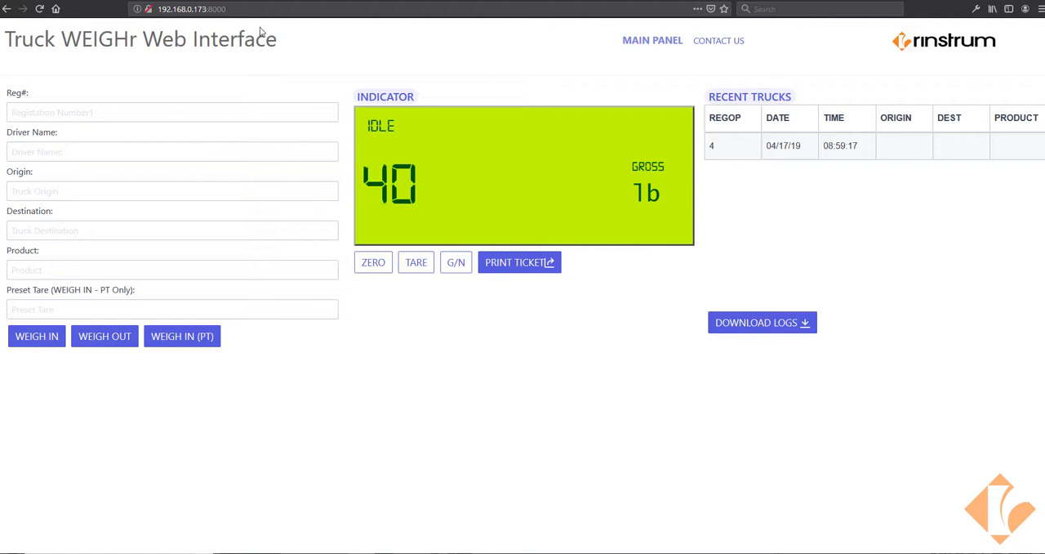
mouse_move(373, 261)
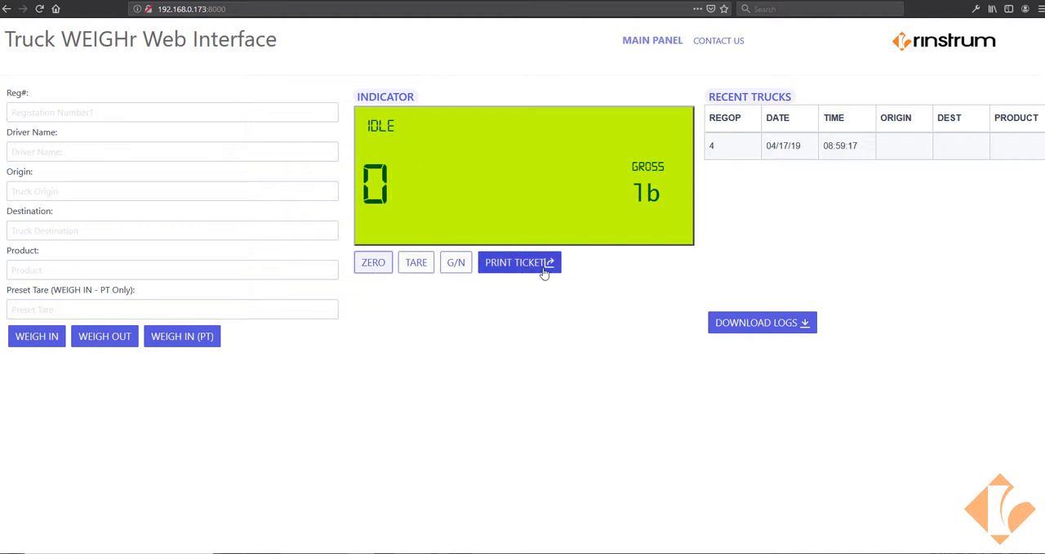
mouse_move(509, 275)
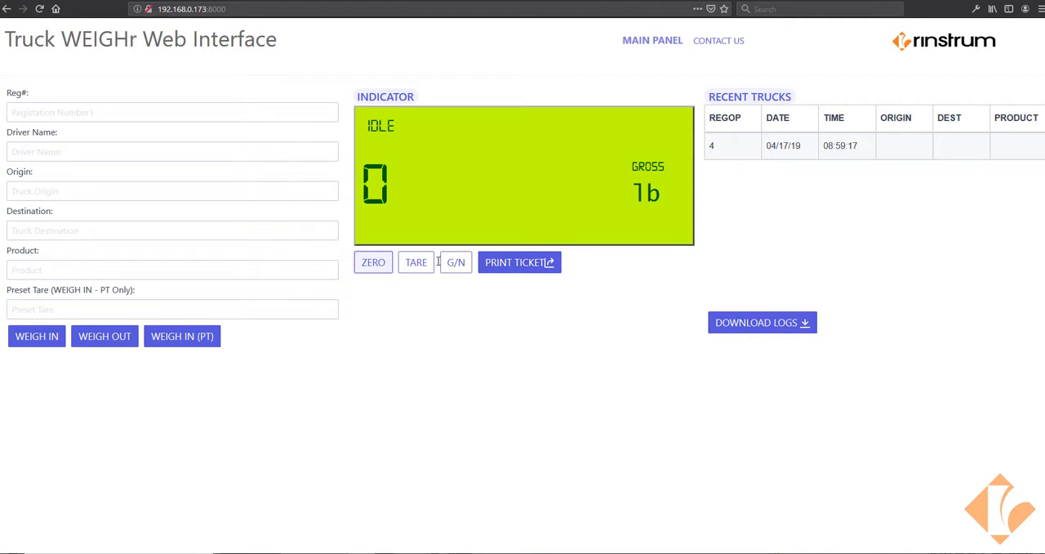
mouse_move(762, 322)
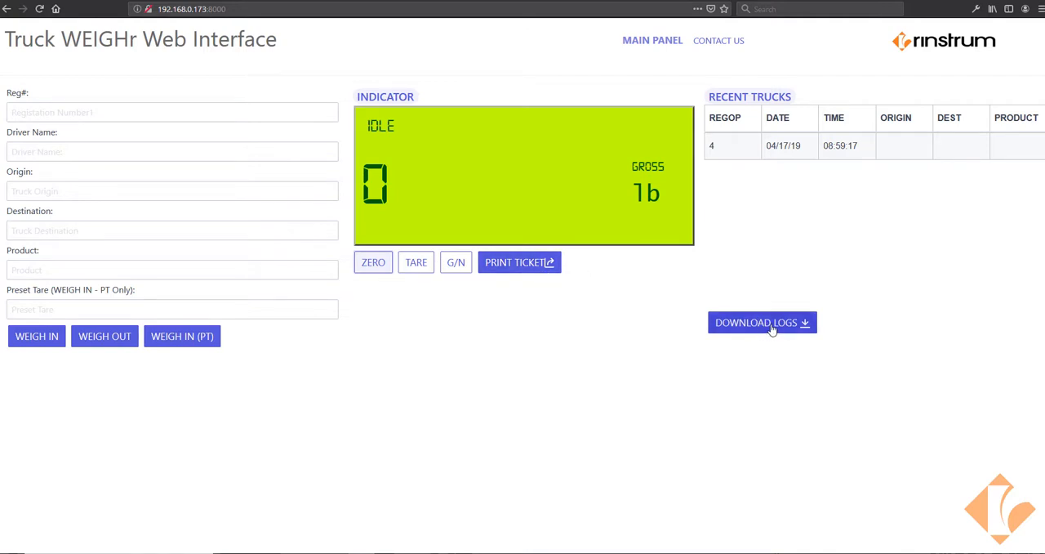
mouse_move(760, 333)
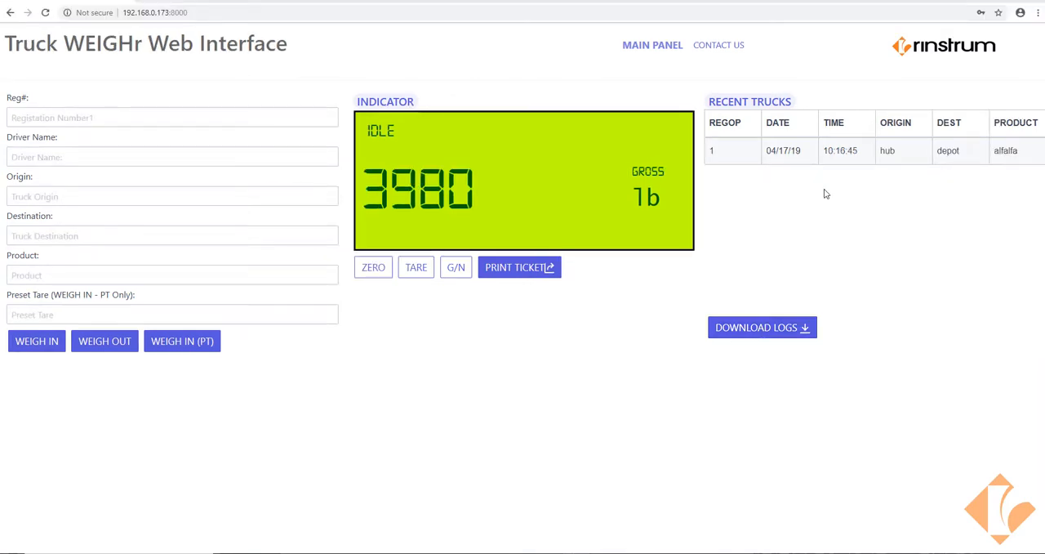
Download the truck log as a CSV file using the password.
left_click(762, 326)
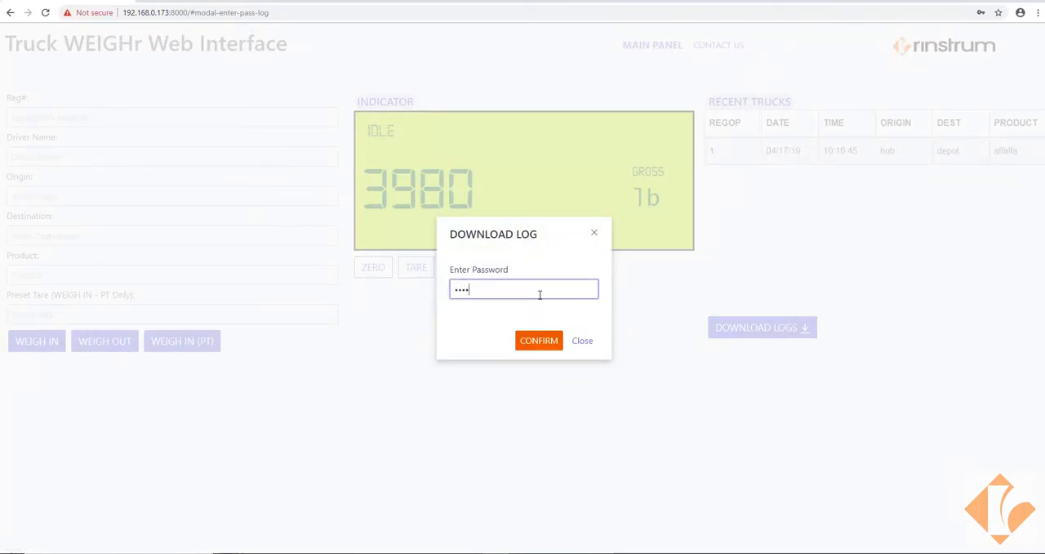
type("••••")
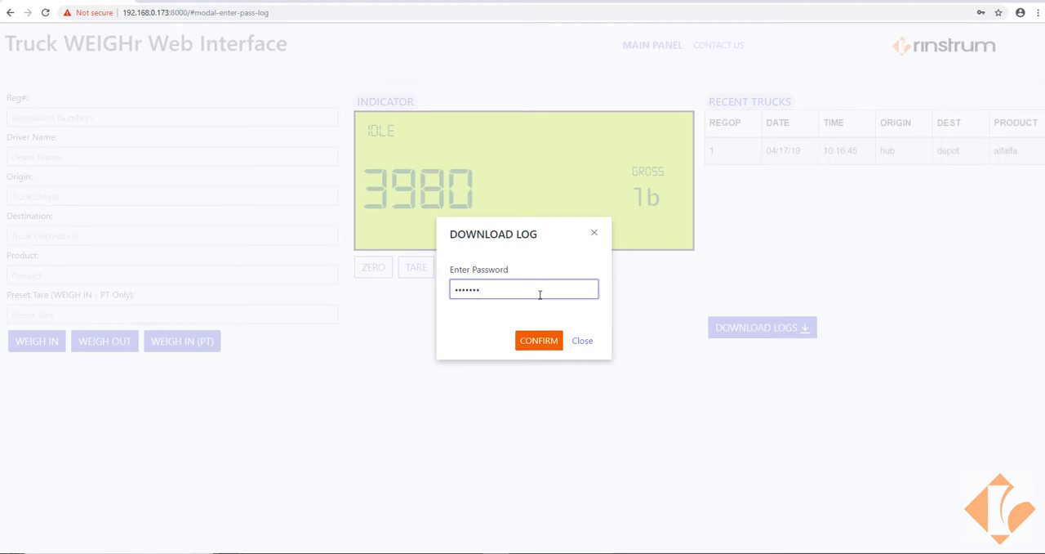
left_click(539, 339)
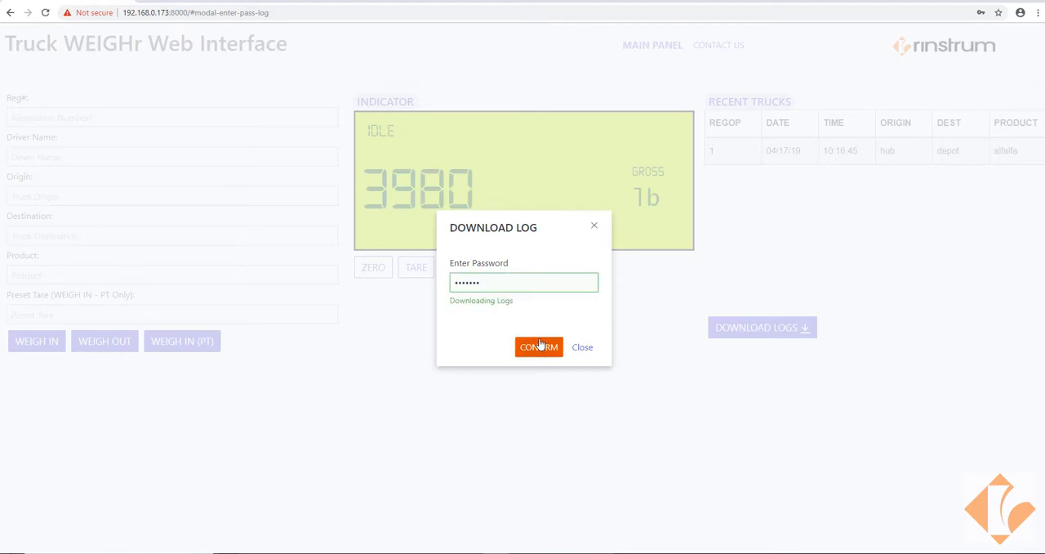
left_click(540, 347)
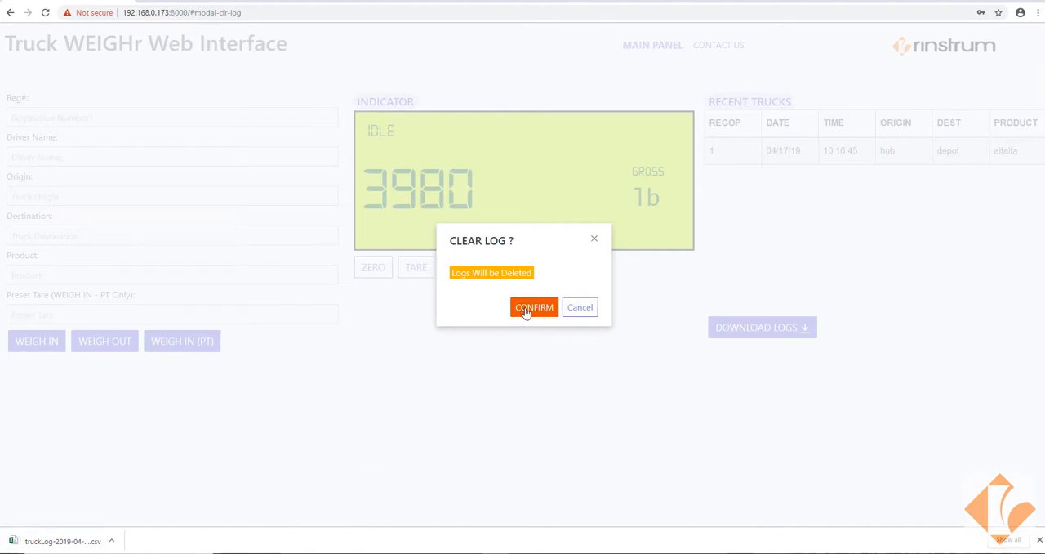
Clear the stored truck logs and acknowledge the cleared-logs message.
left_click(535, 307)
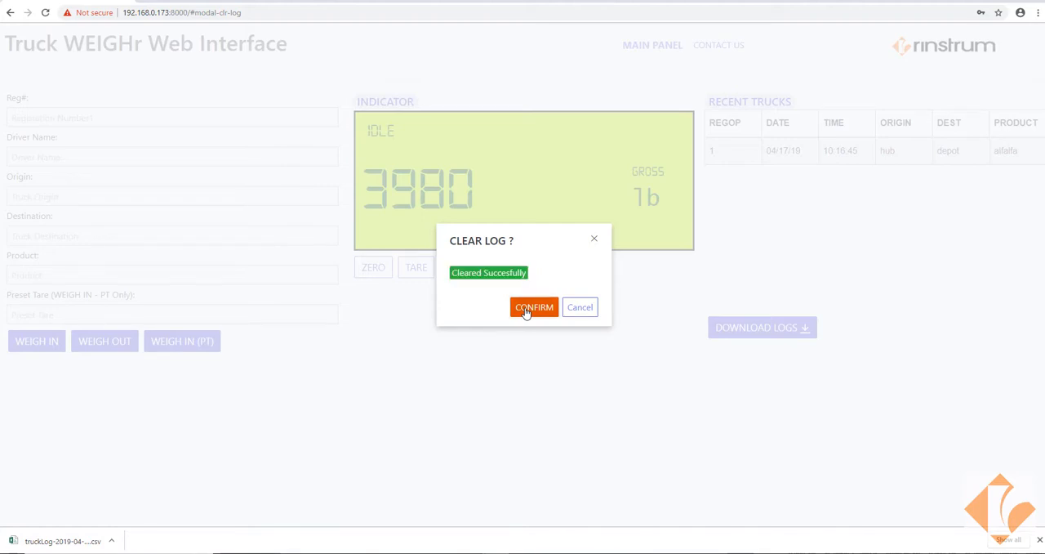
left_click(534, 308)
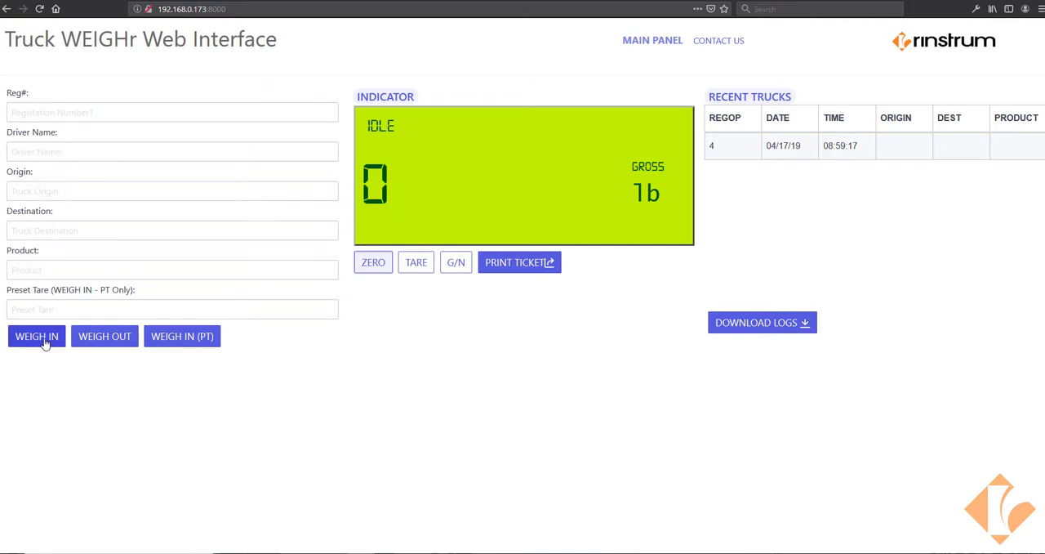
mouse_move(105, 336)
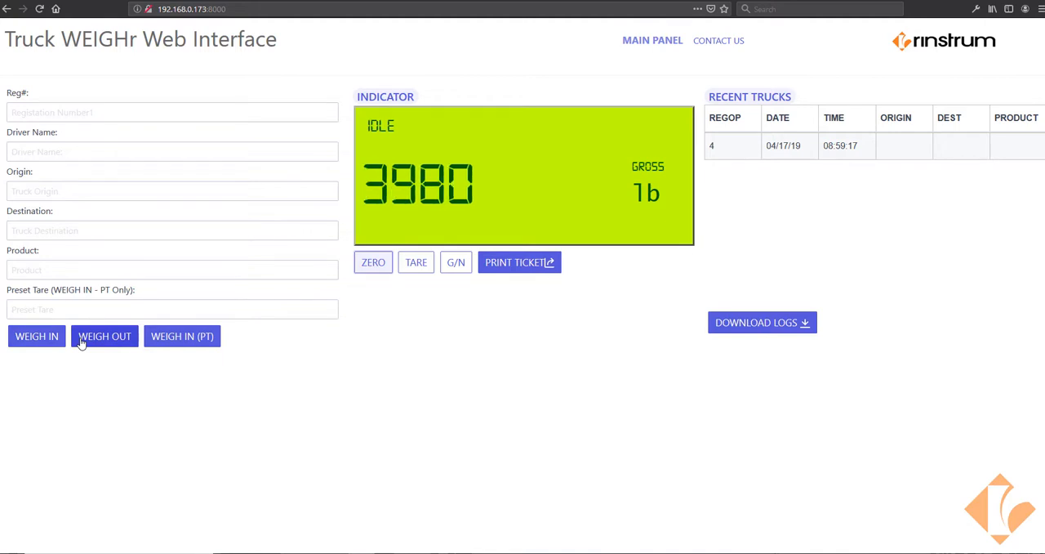
mouse_move(95, 339)
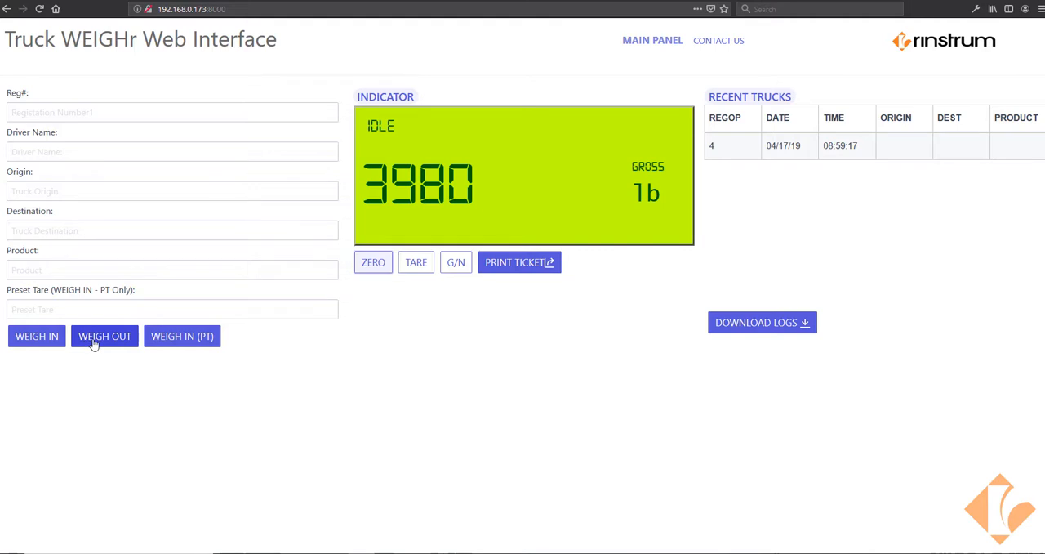
Weigh out truck 72 (Candy) from the weigh-in list and confirm it.
left_click(105, 337)
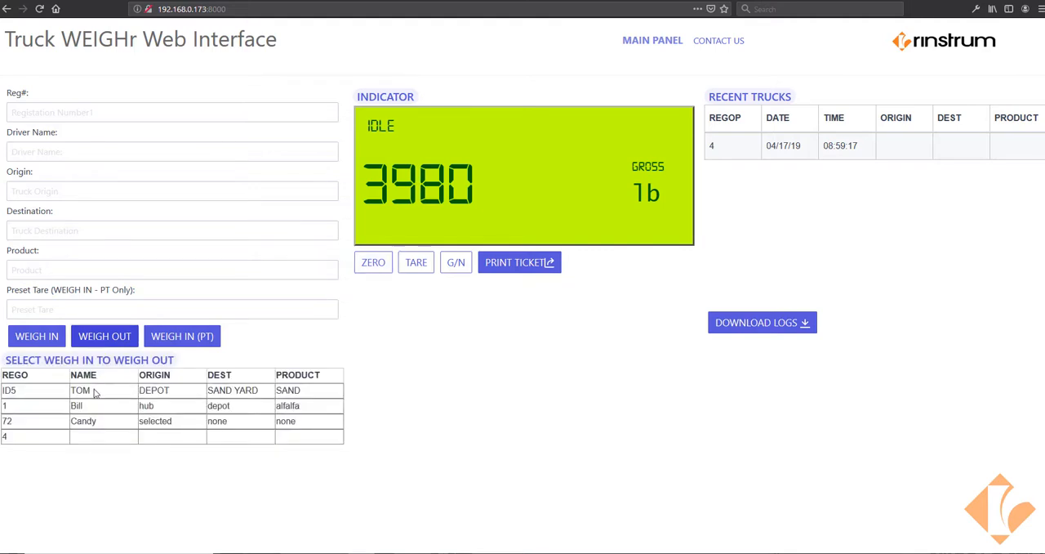
mouse_move(94, 412)
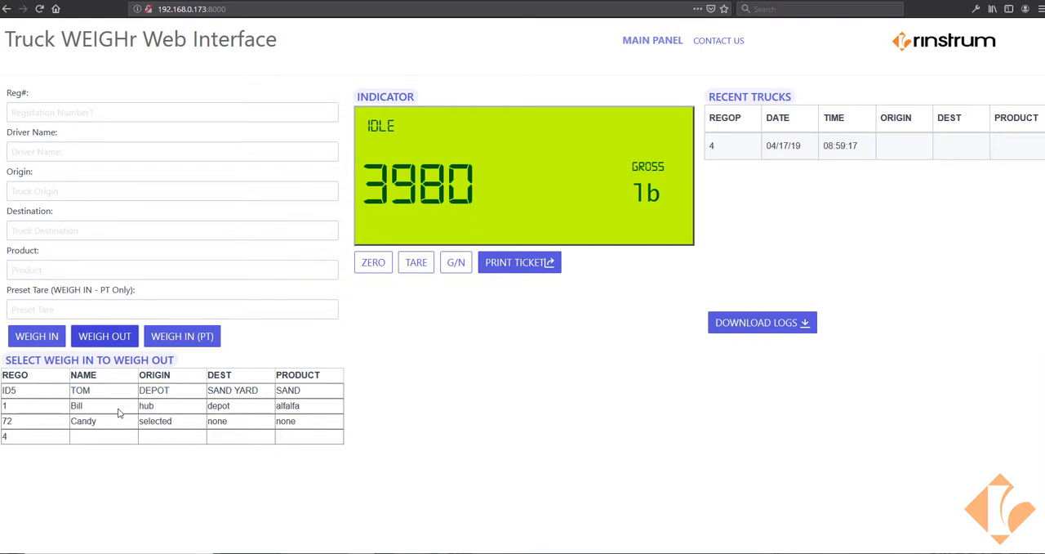
mouse_move(127, 421)
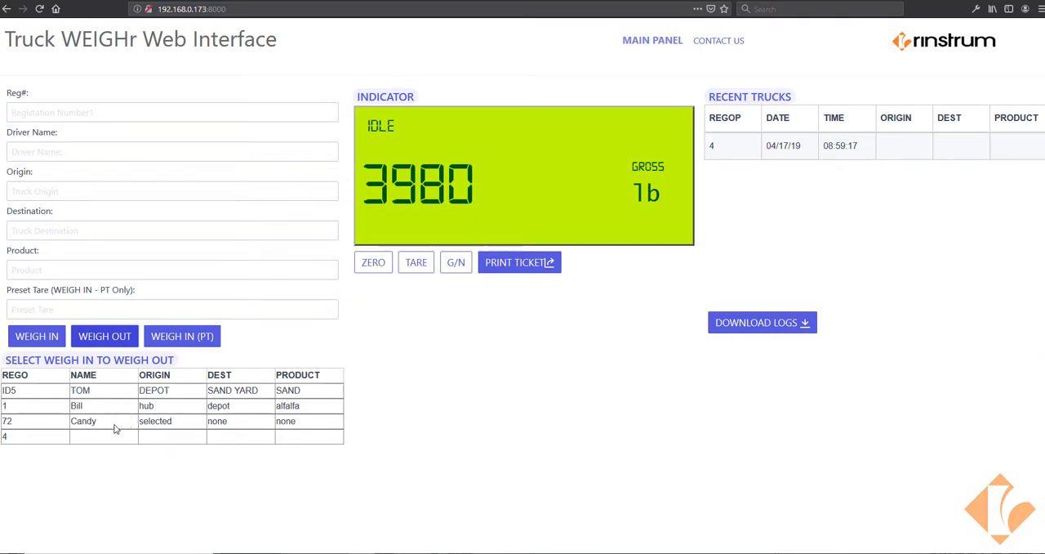
left_click(104, 337)
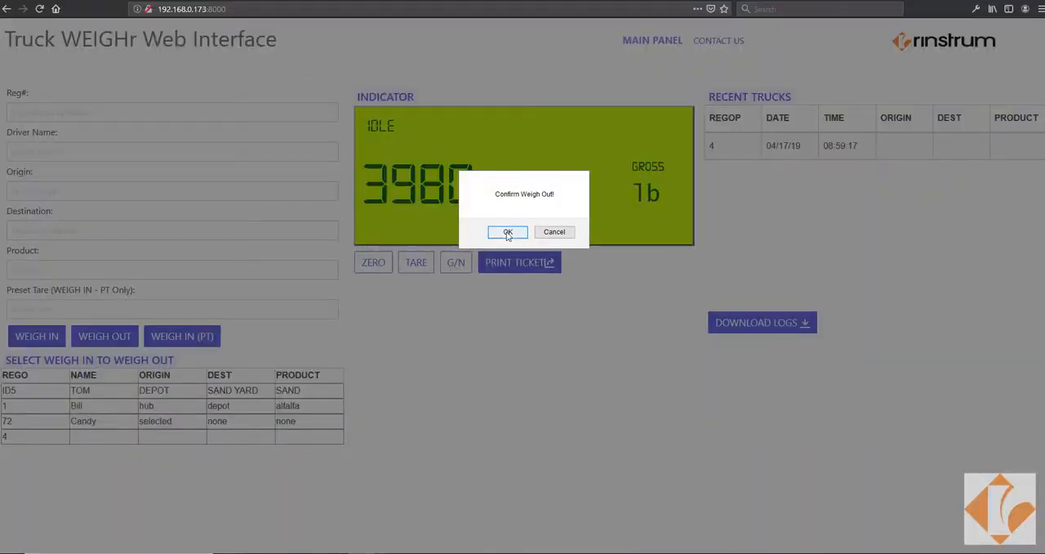
left_click(506, 232)
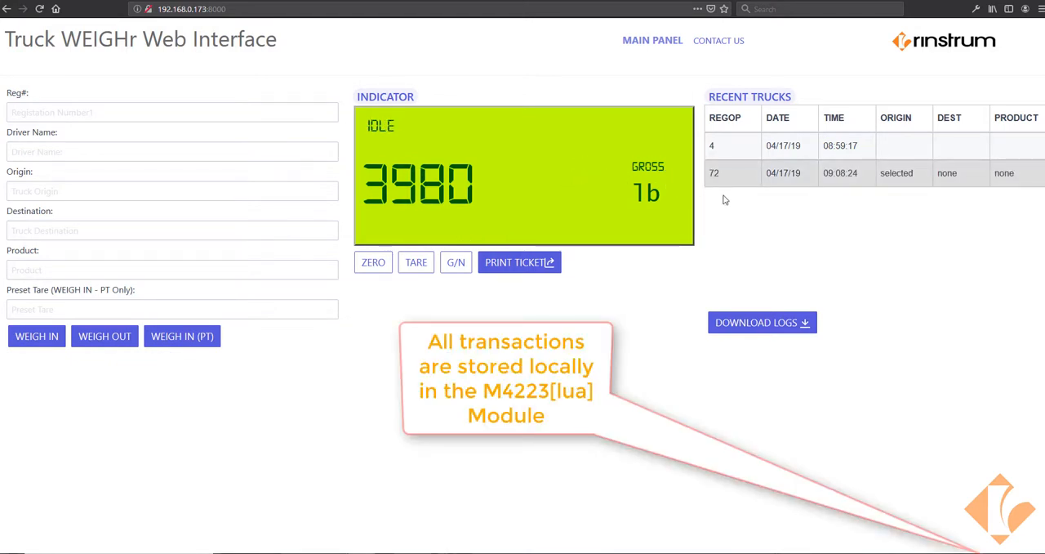
mouse_move(732, 207)
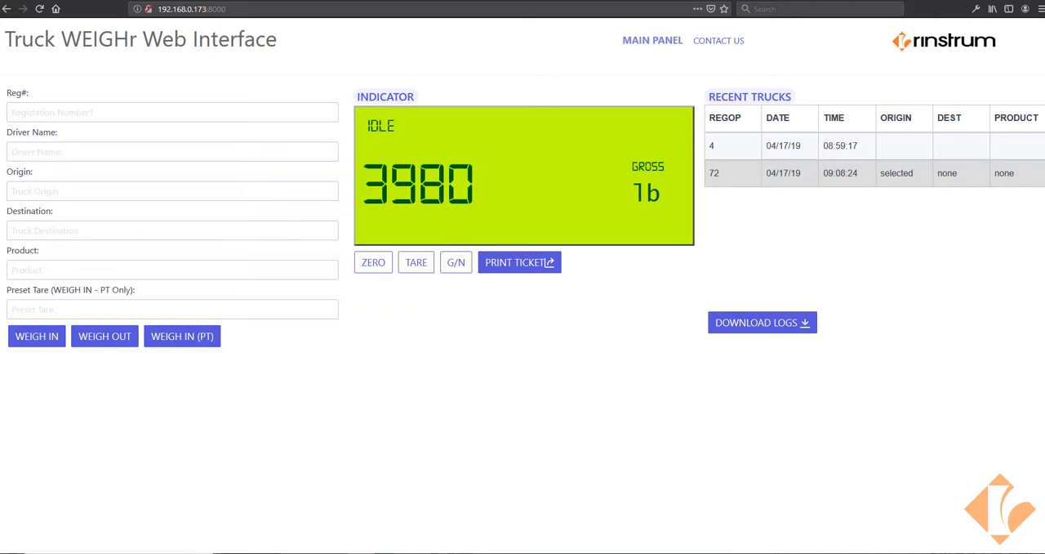
left_click(761, 322)
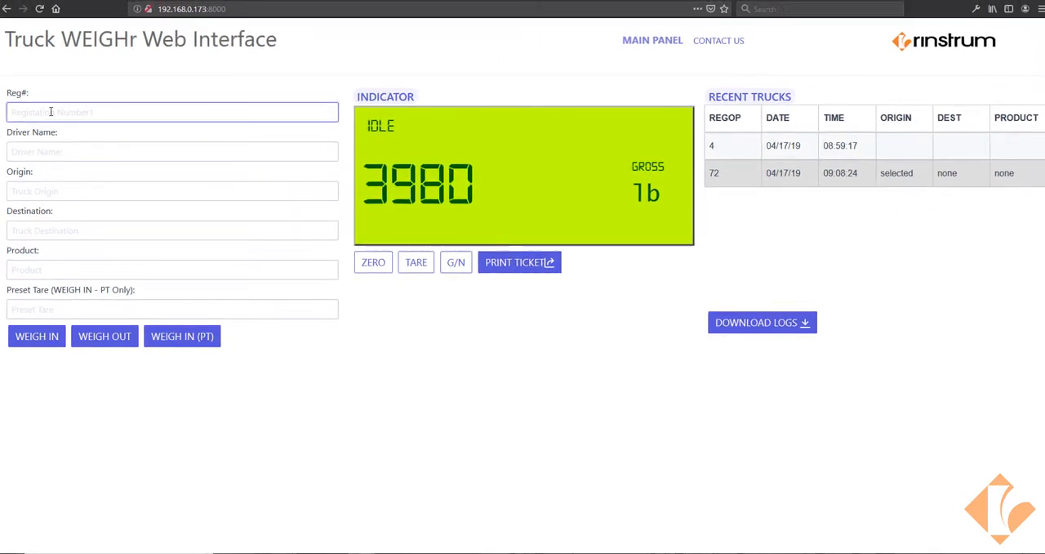
Record a weigh-in for rego 45 with driver TOM.
type("45")
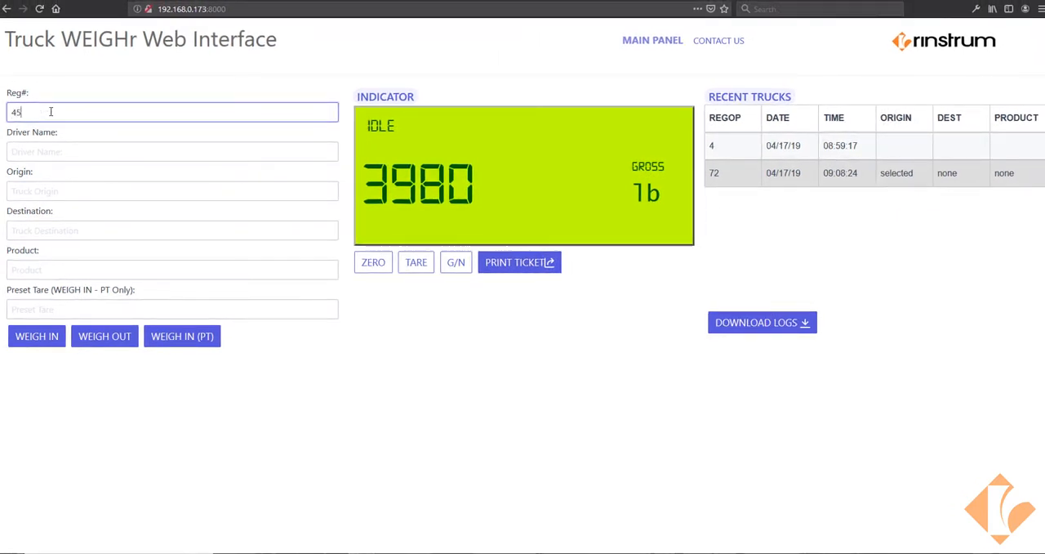
left_click(172, 150)
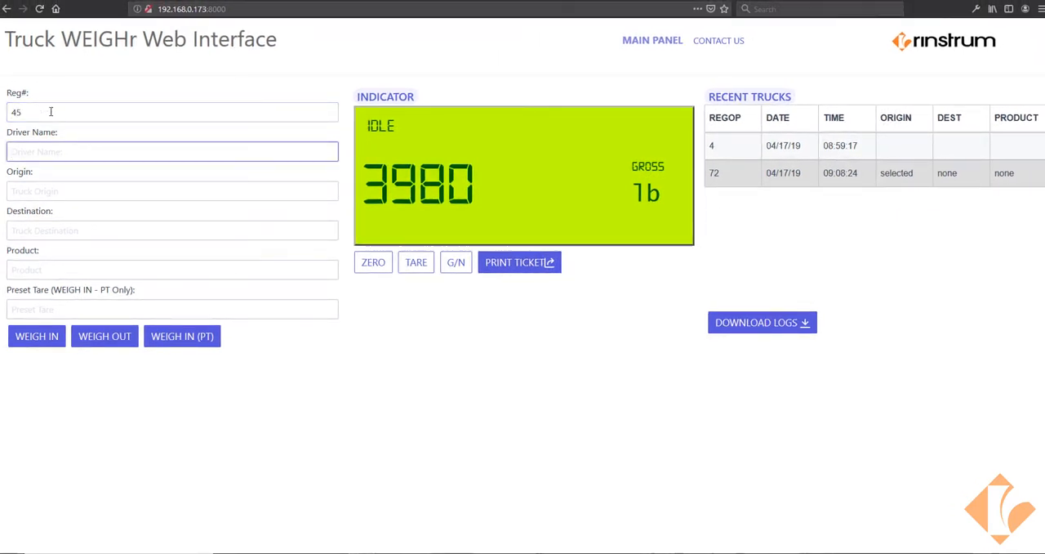
type("TOM")
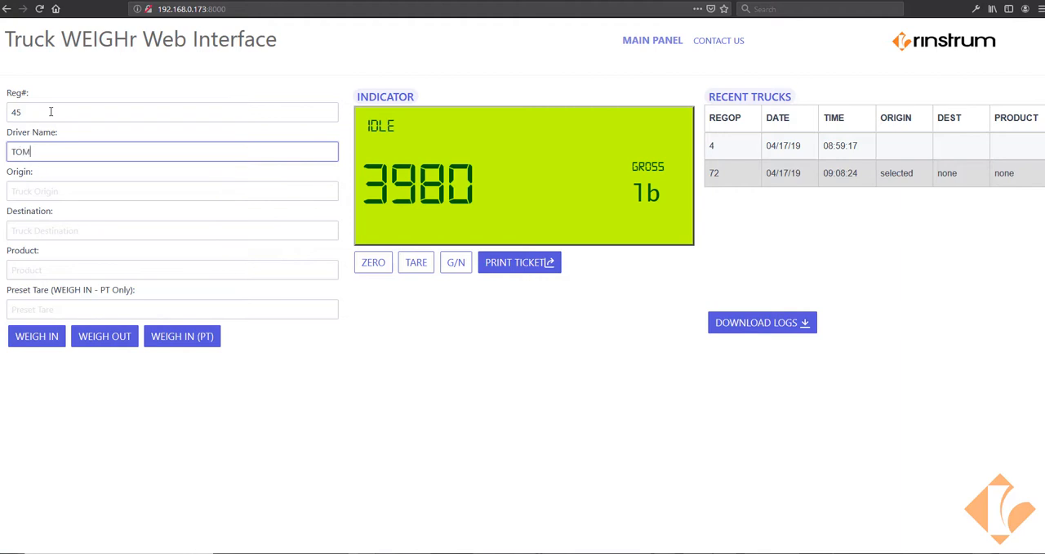
left_click(172, 190)
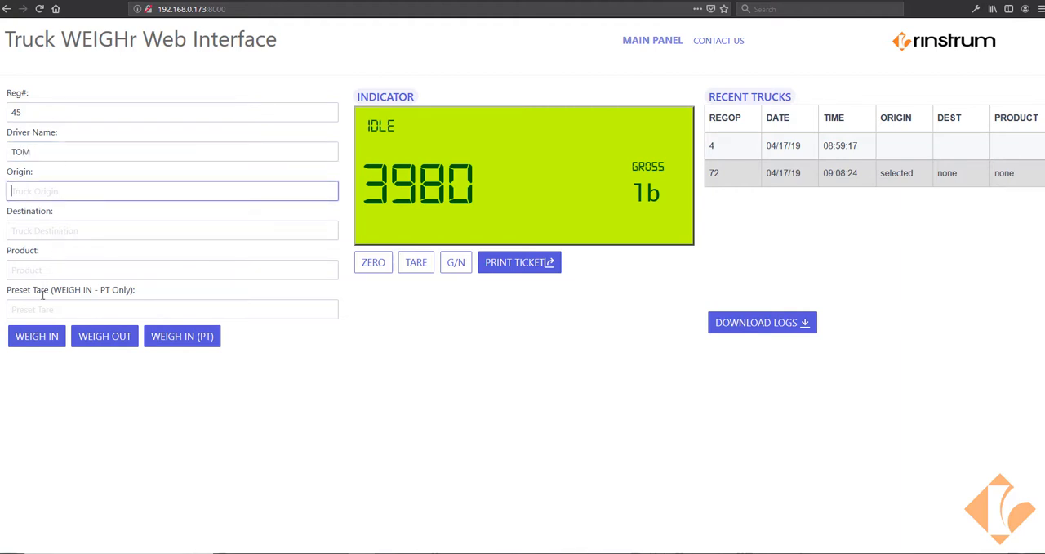
left_click(36, 337)
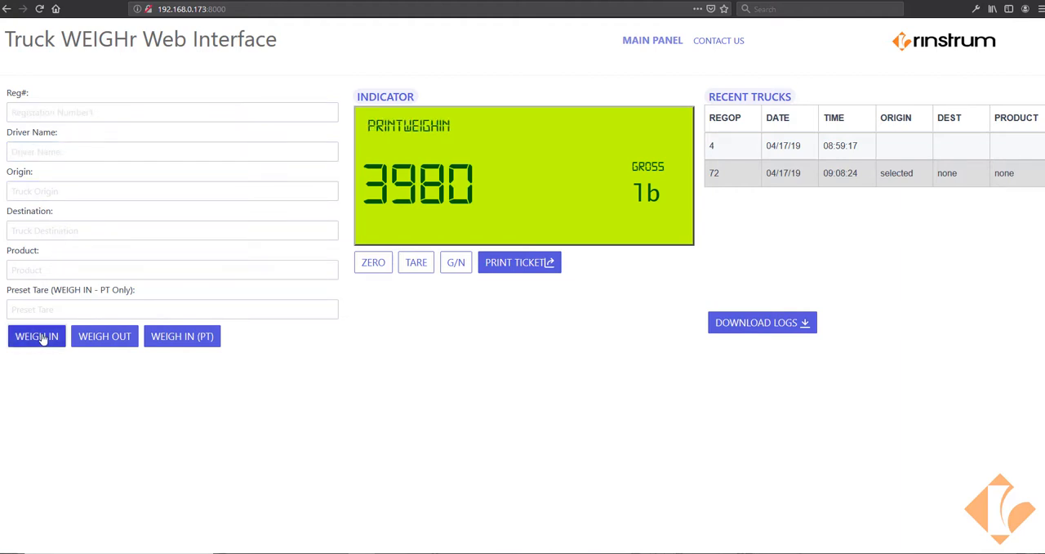
left_click(36, 337)
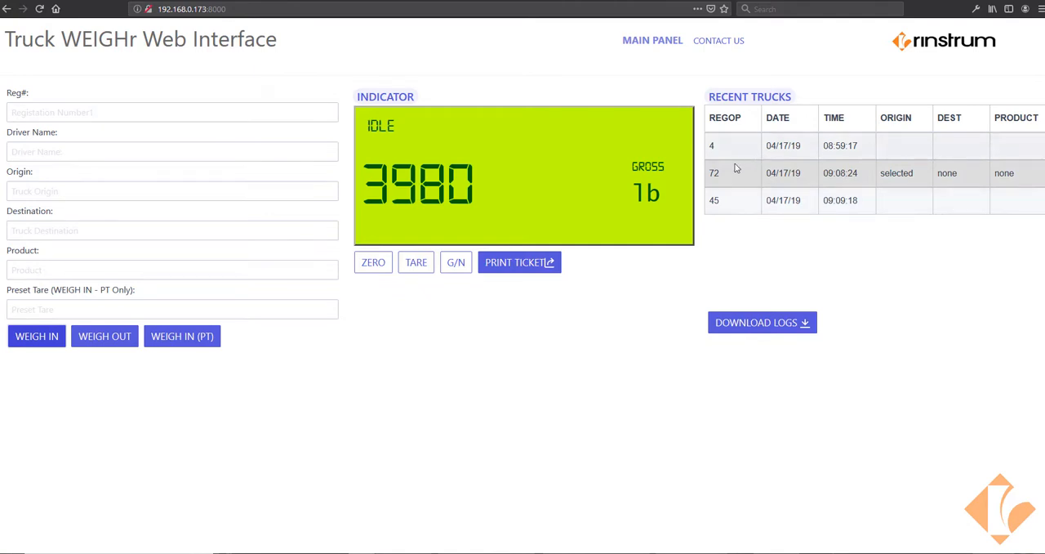
mouse_move(879, 209)
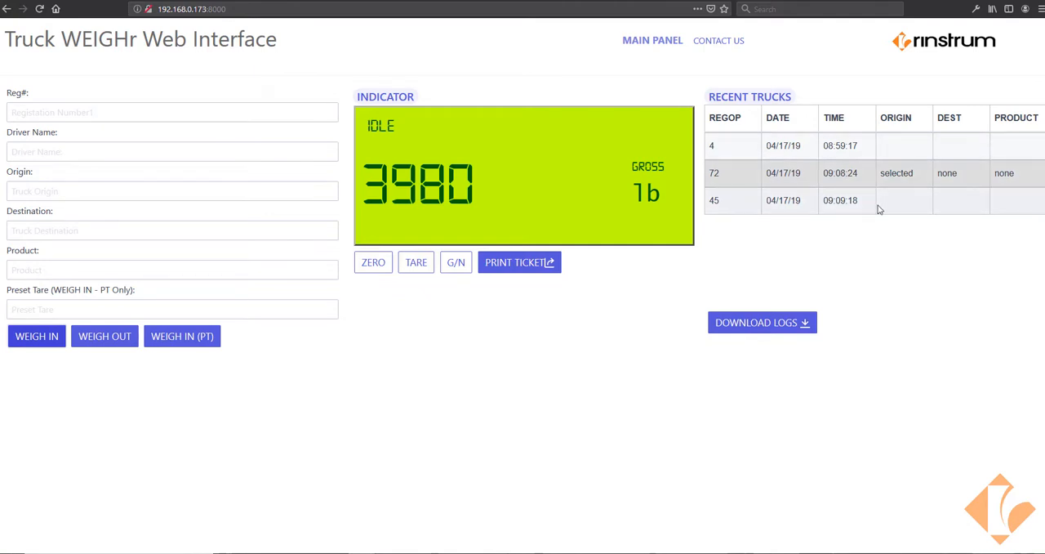